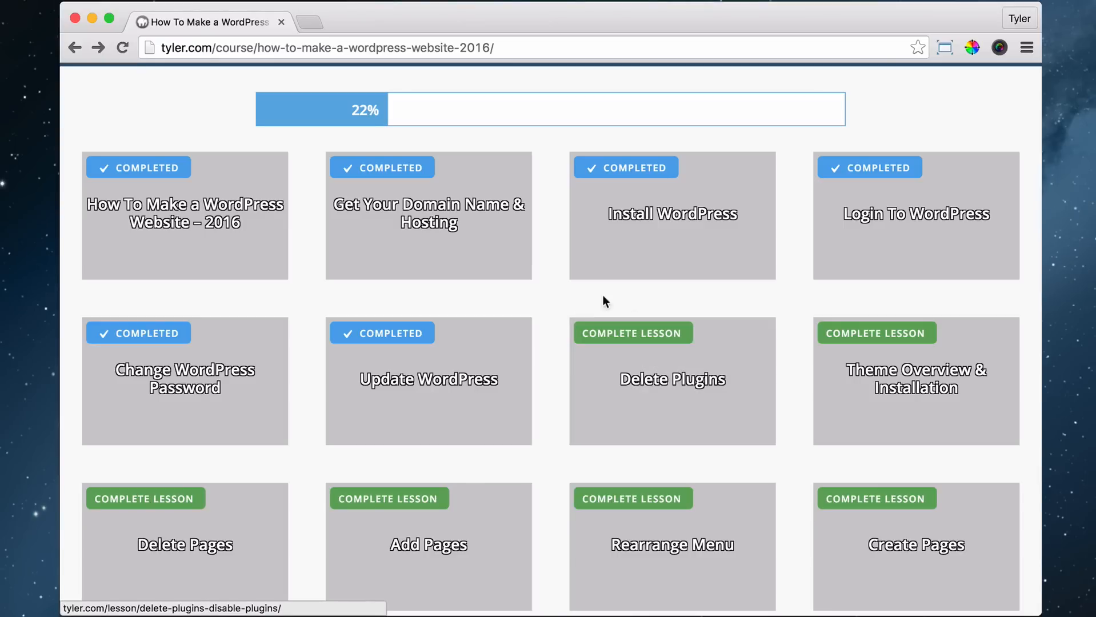
mouse_move(642, 423)
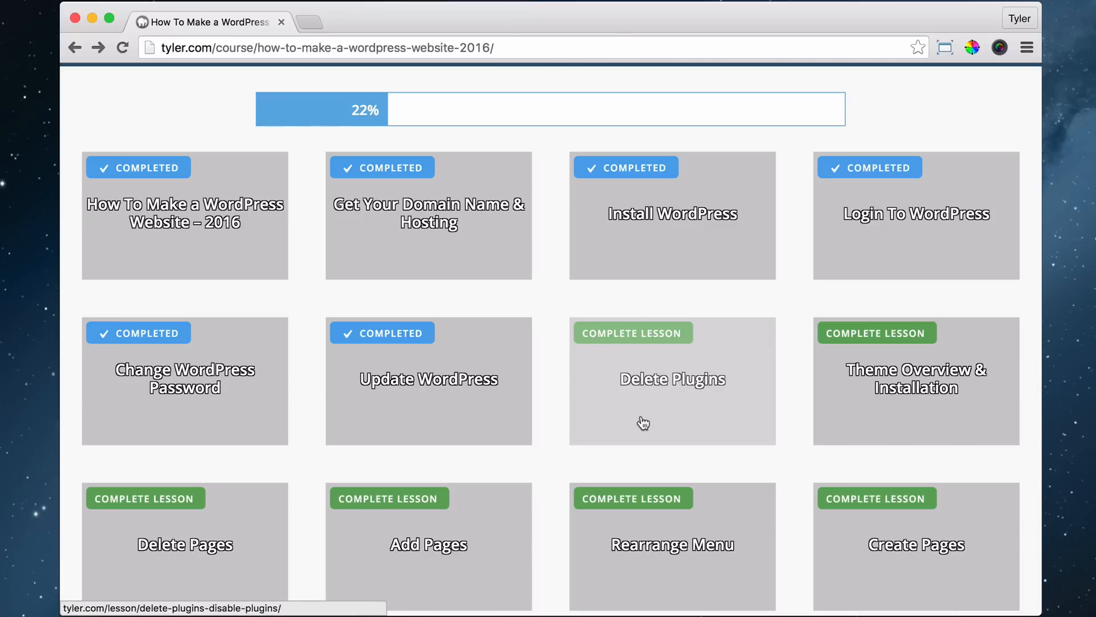
mouse_move(753, 406)
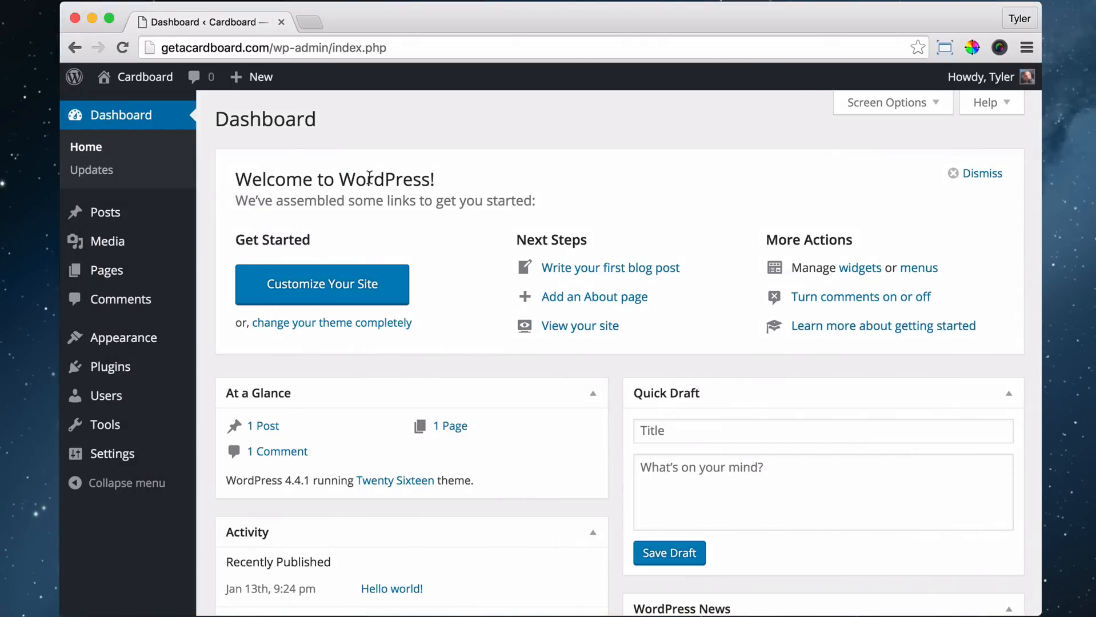
mouse_move(113, 367)
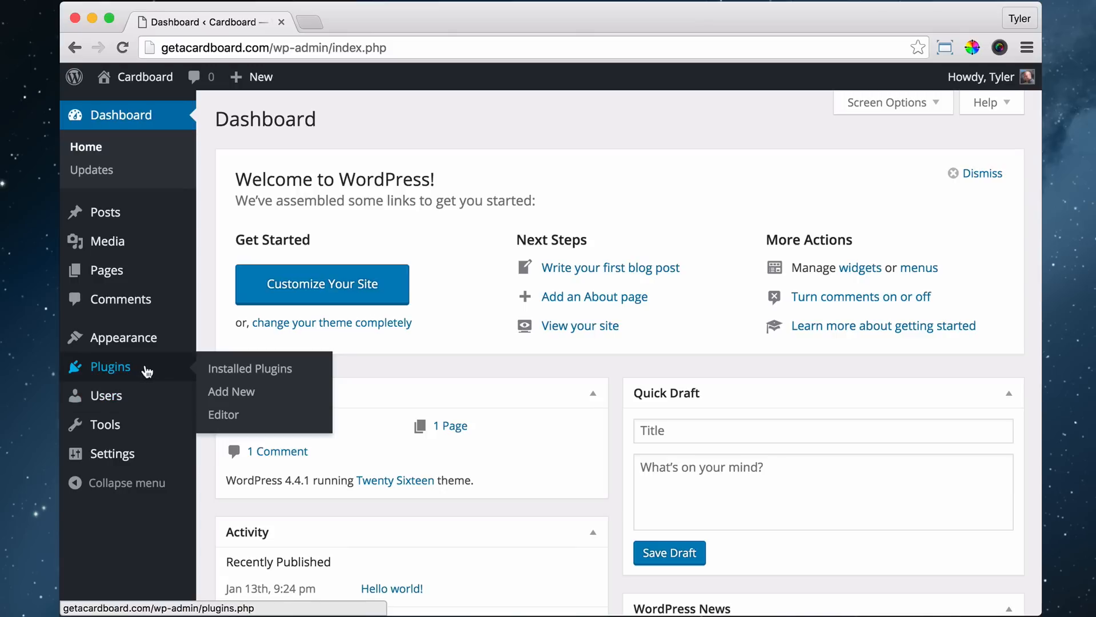
mouse_move(397, 198)
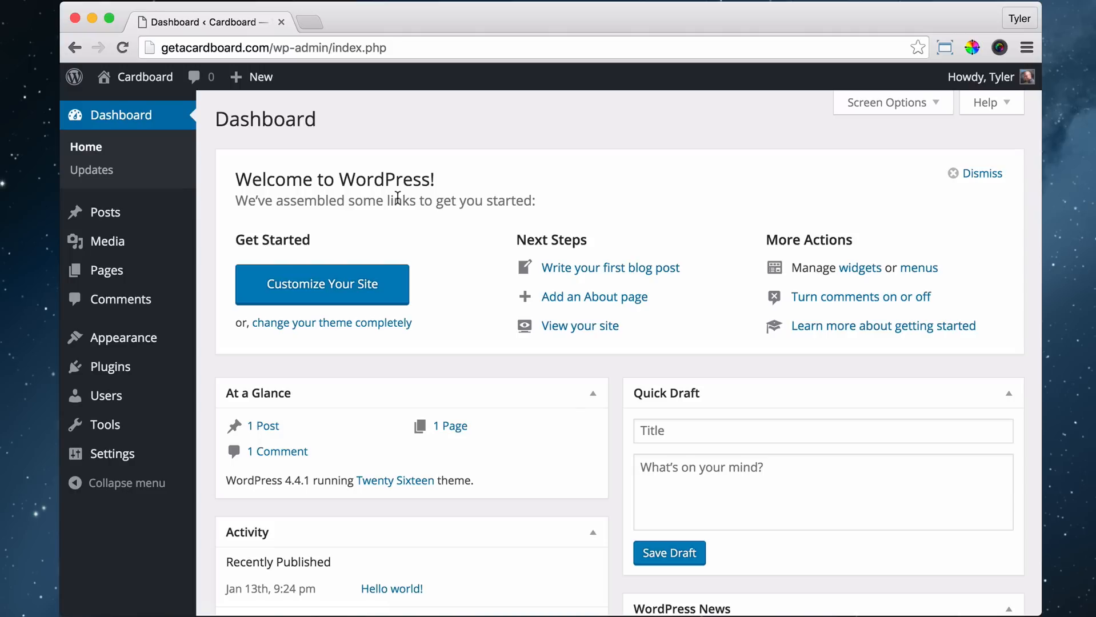
mouse_move(245, 374)
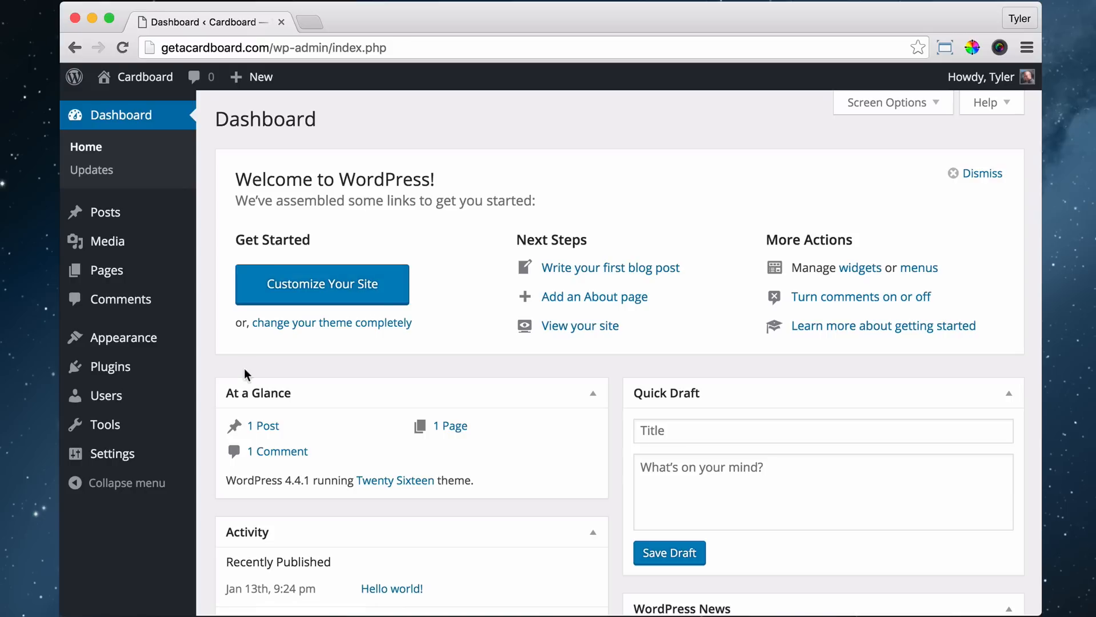
Step: Go to Installed Plugins via the Plugins admin menu, showing inactive Akismet and Hello Dolly
left_click(110, 366)
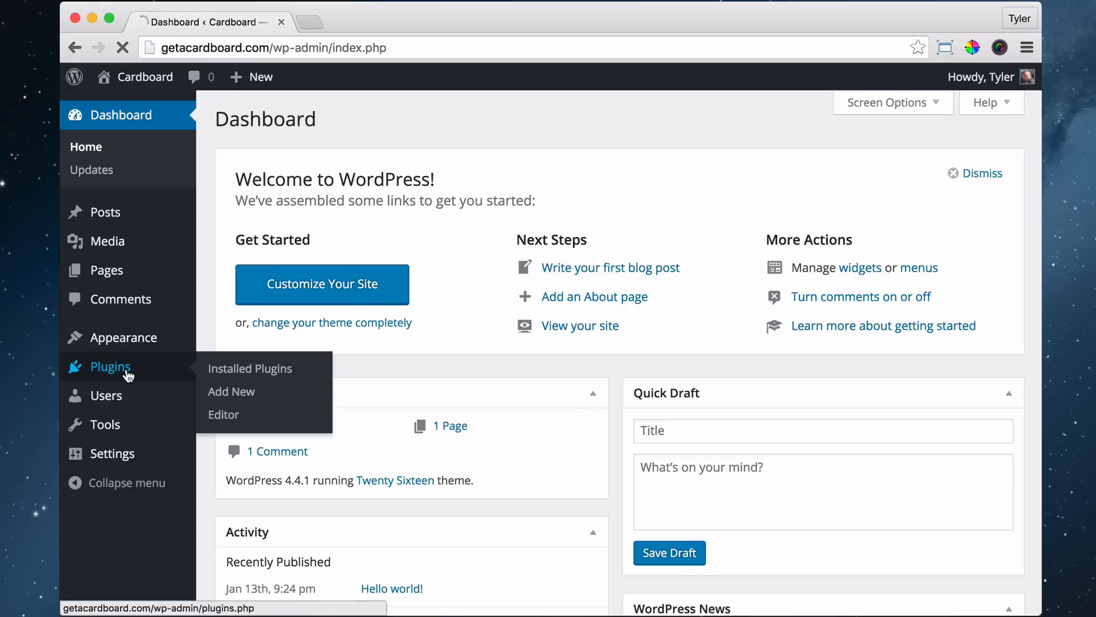
left_click(248, 368)
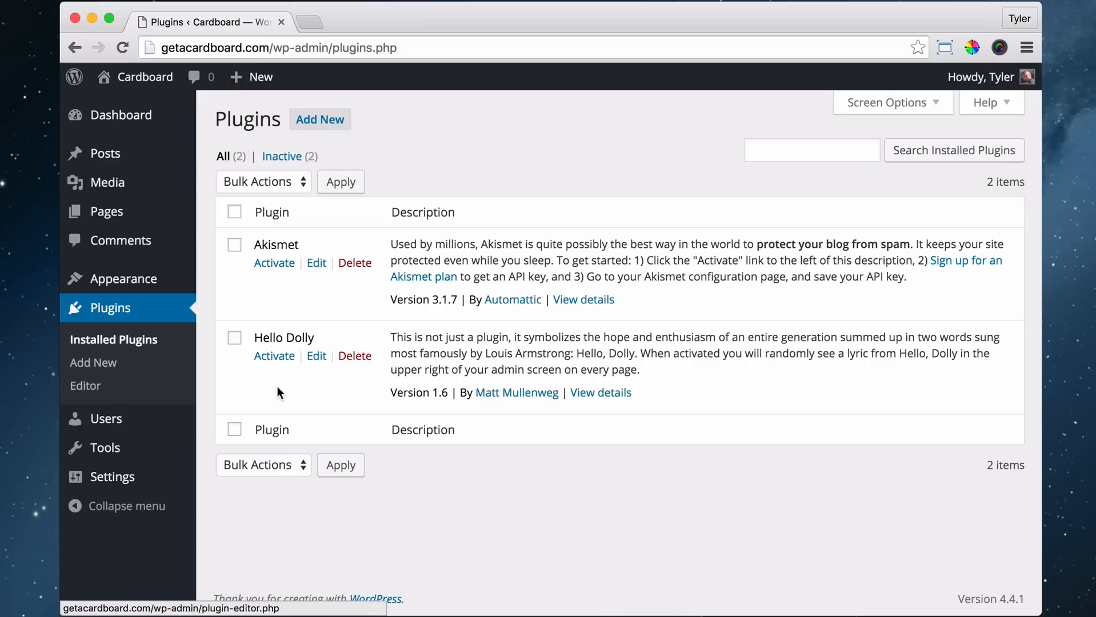
Step: Select all plugins and apply the Deactivate bulk action to Akismet and Hello Dolly
left_click(235, 212)
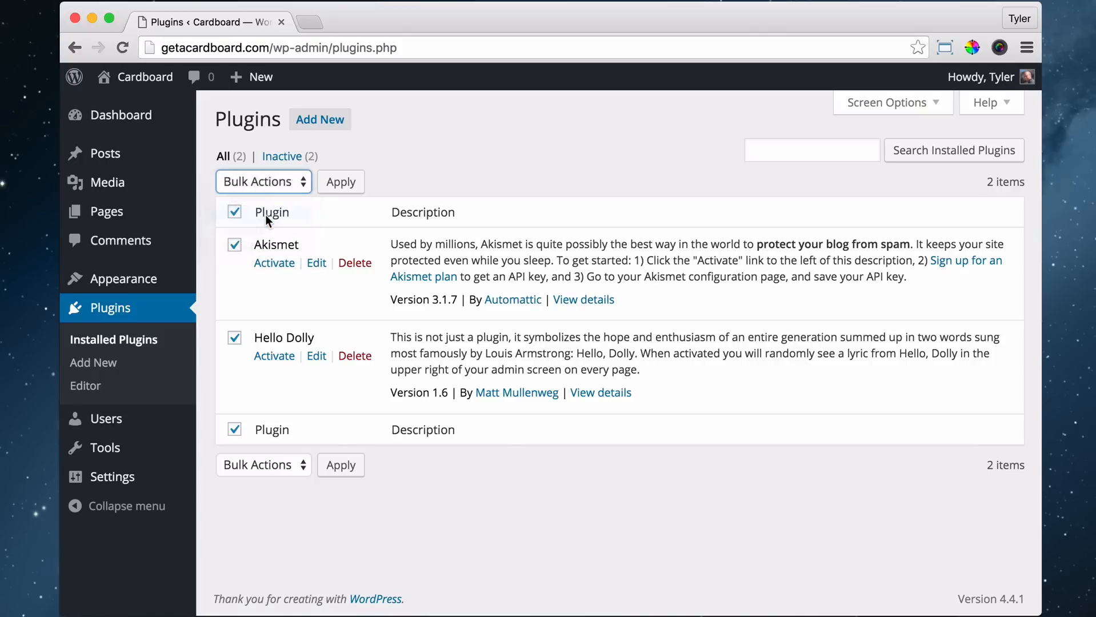
left_click(341, 182)
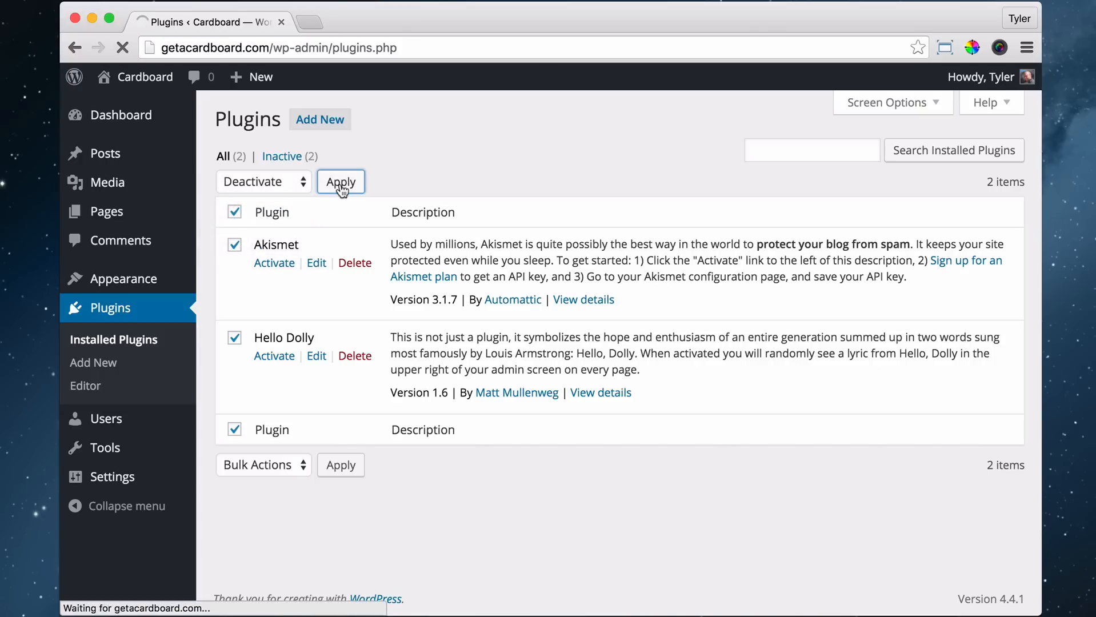
left_click(341, 182)
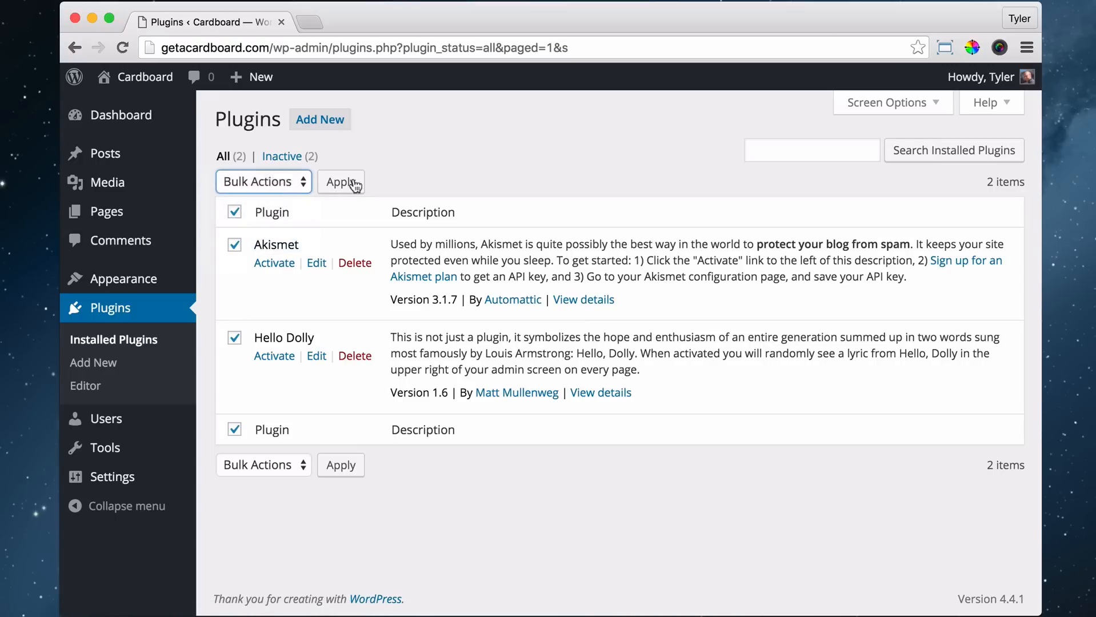
Step: Bulk-delete Akismet and Hello Dolly with confirmation, then mark 'Delete Plugins' lesson completed
left_click(341, 181)
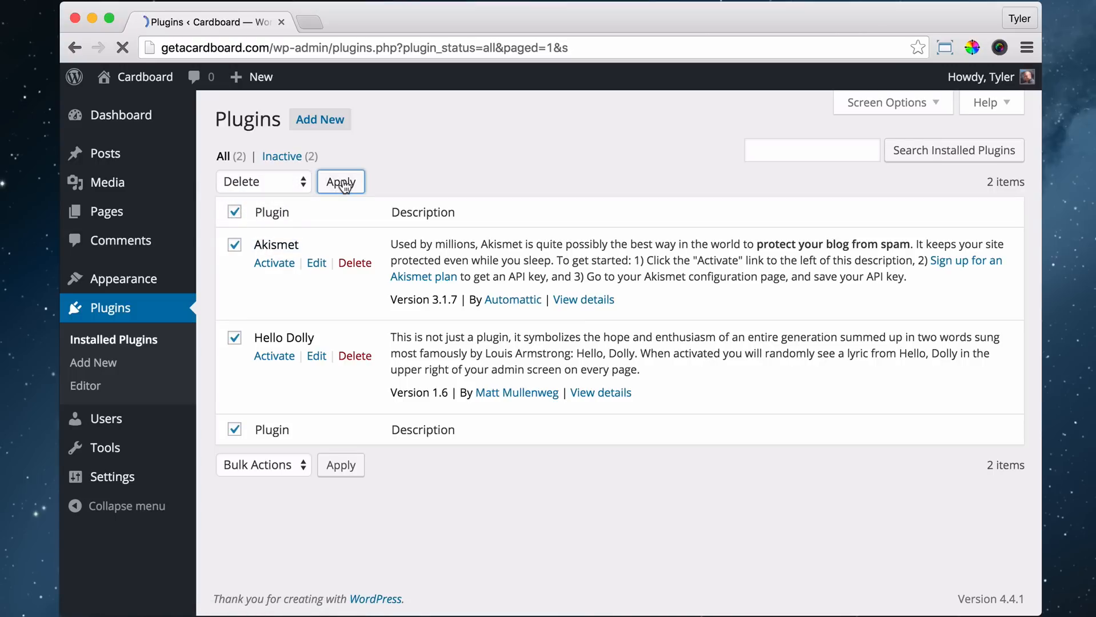
left_click(341, 182)
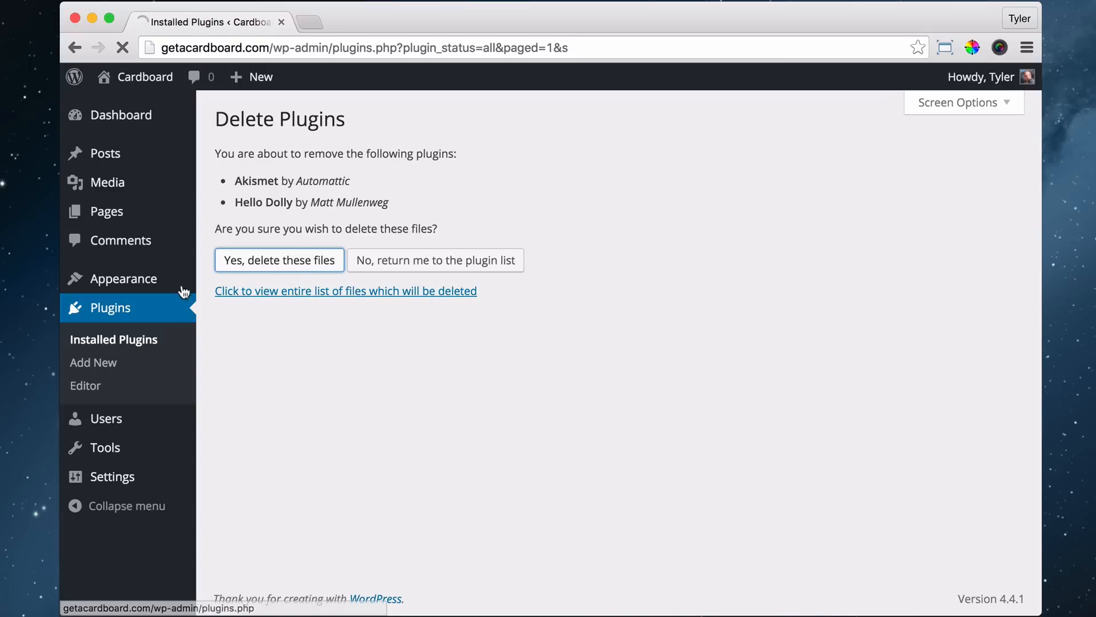
left_click(278, 260)
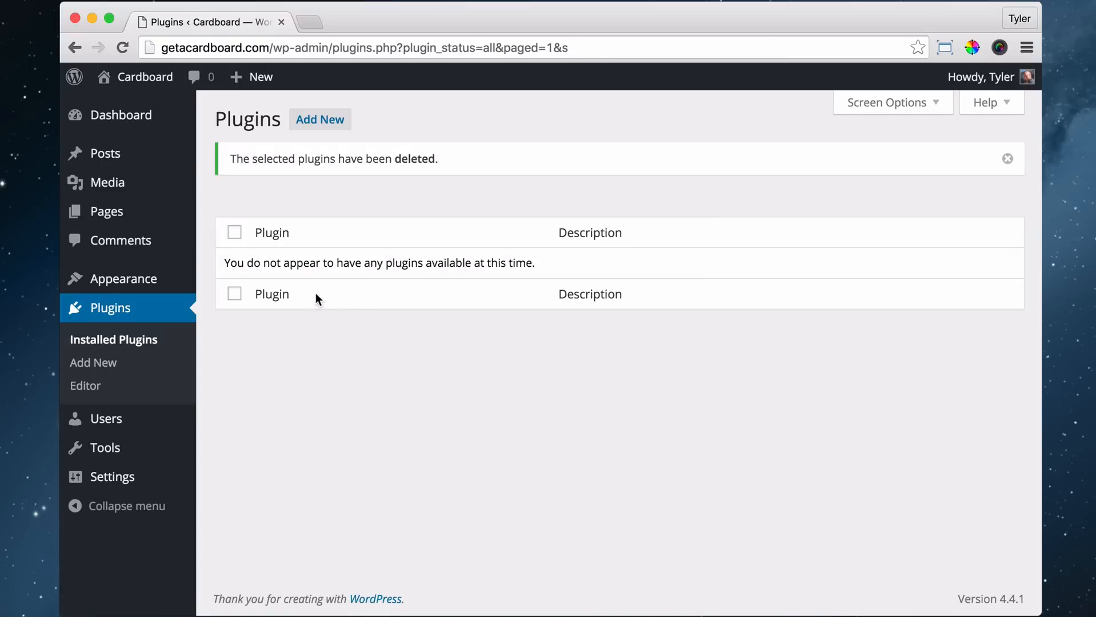
mouse_move(248, 117)
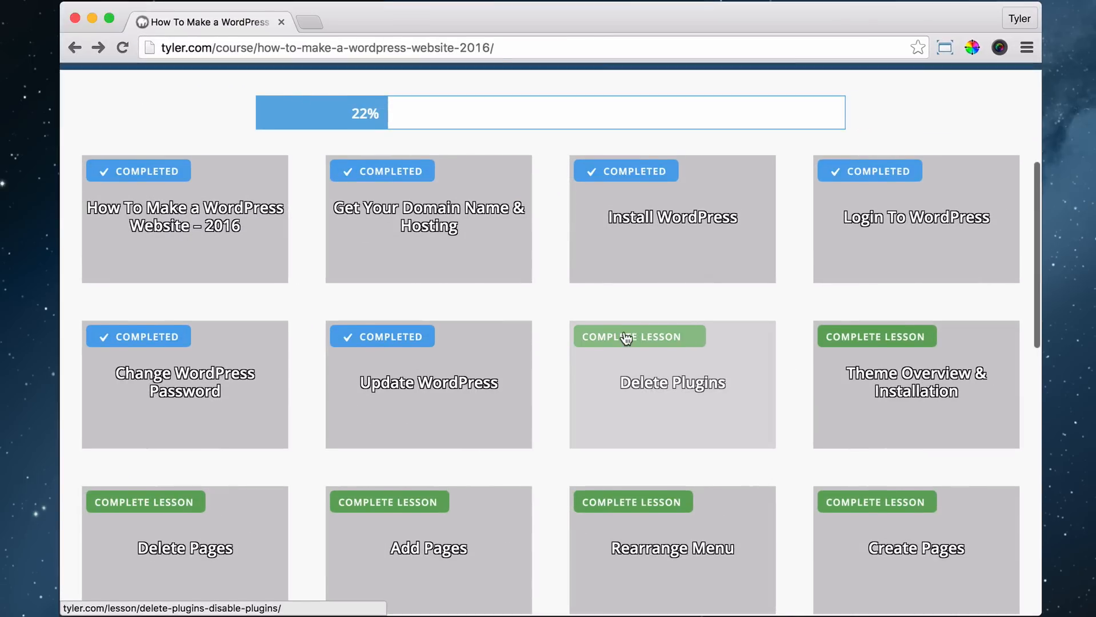
left_click(639, 336)
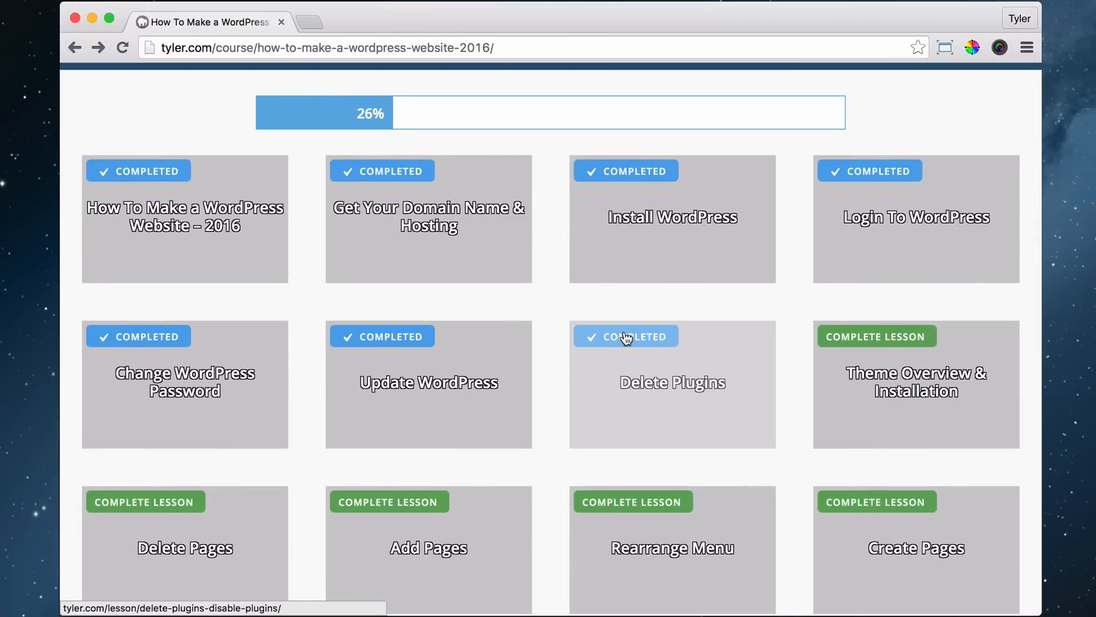